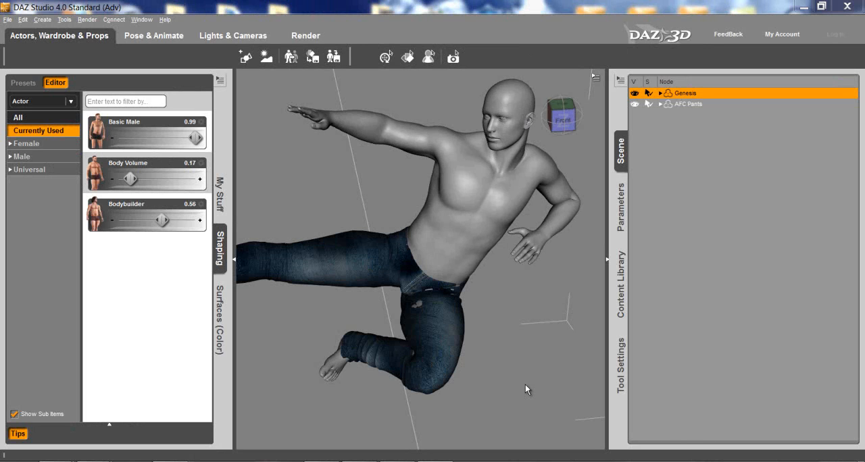
mouse_move(533, 362)
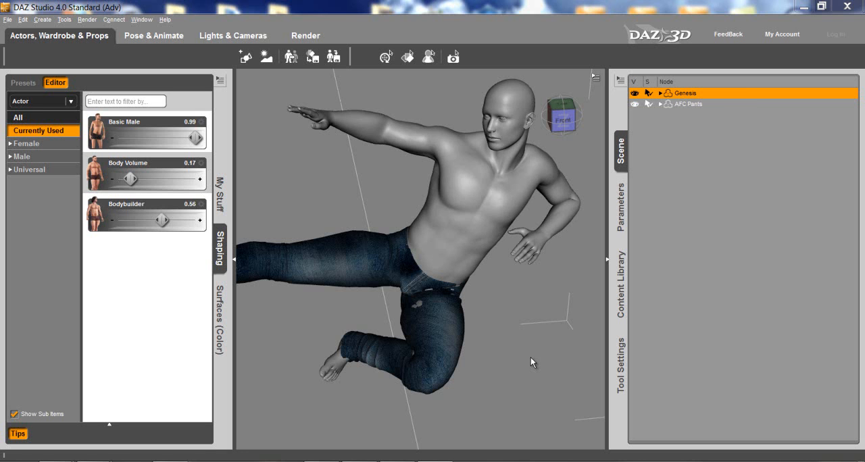
mouse_move(516, 359)
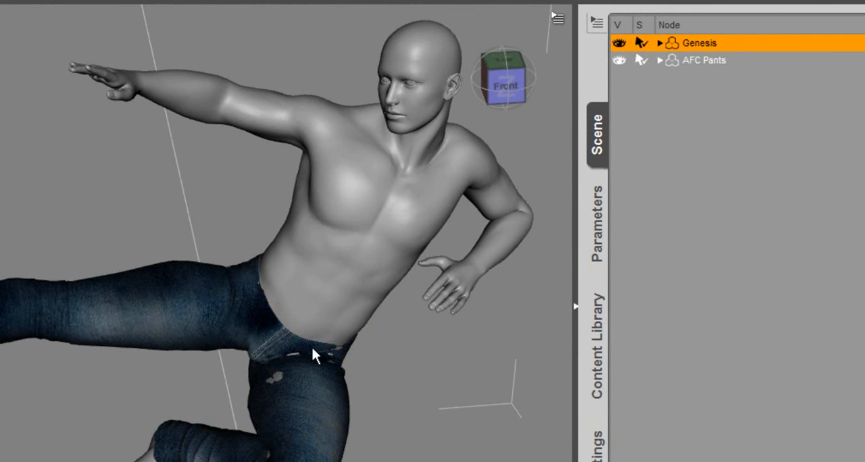
mouse_move(446, 350)
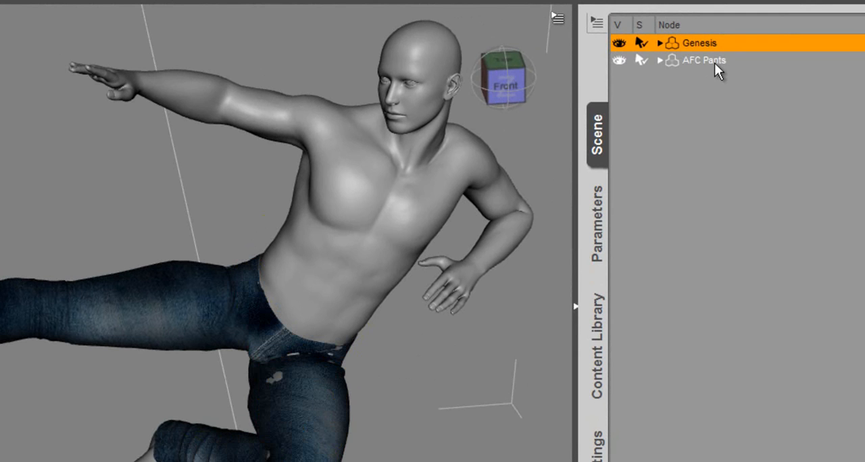
Apply a smoothing modifier to the AFC Pants via the Scene pane's Edit options.
left_click(705, 61)
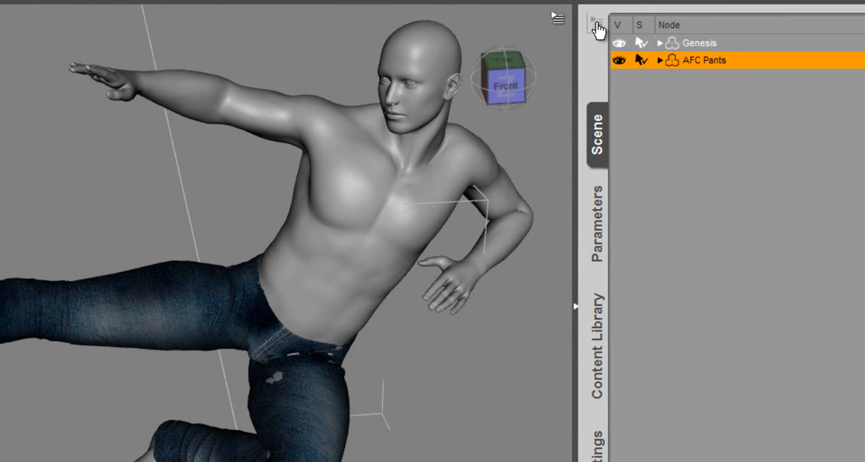
left_click(589, 19)
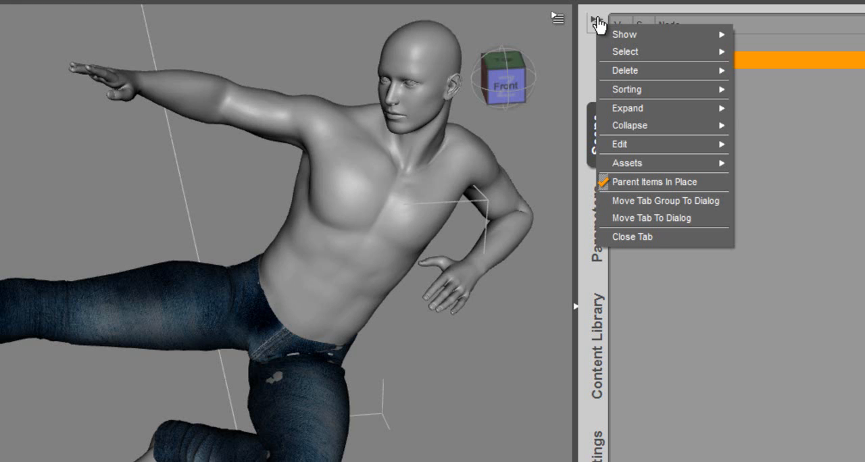
mouse_move(592, 32)
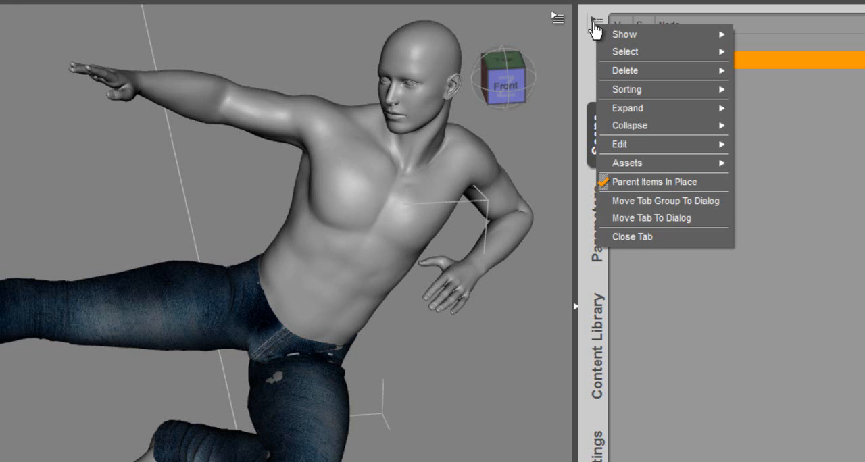
mouse_move(638, 144)
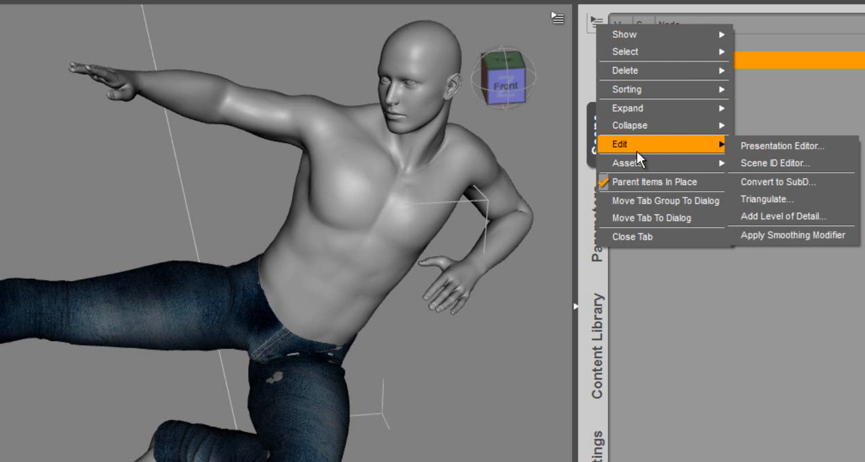
mouse_move(810, 246)
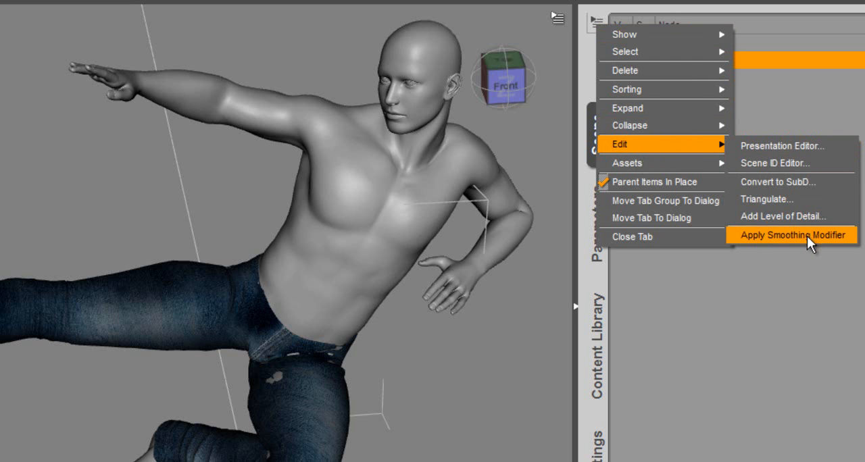
left_click(791, 235)
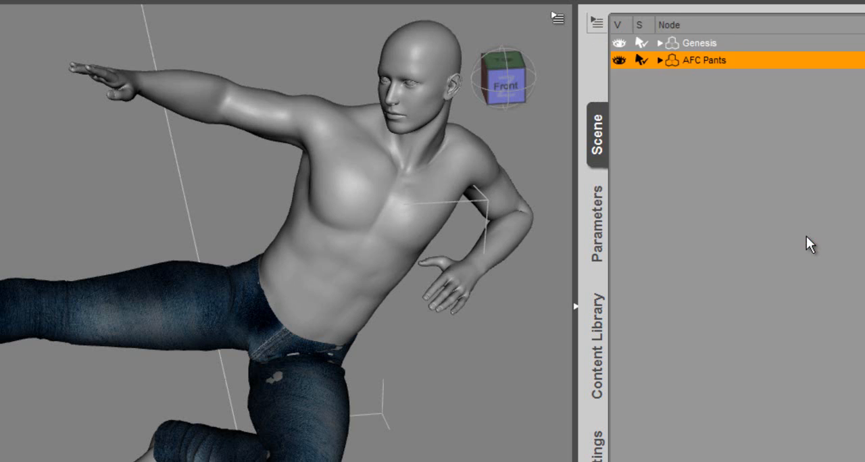
mouse_move(678, 200)
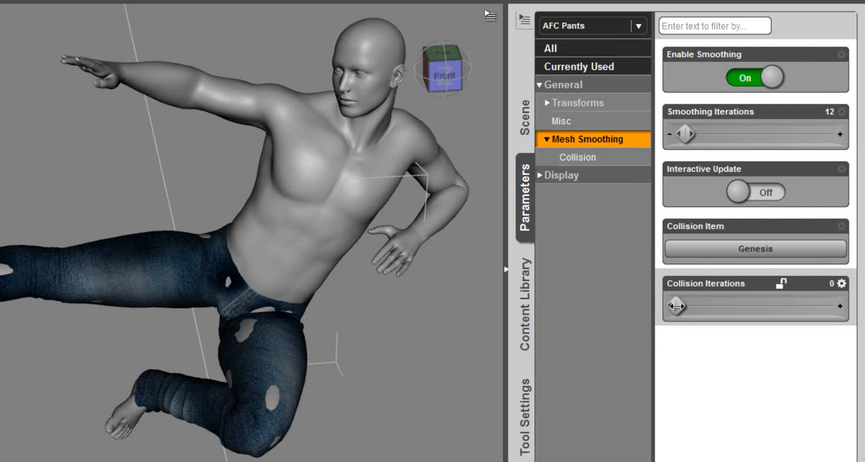
Raise the pants' collision iterations against Genesis from 11 up to 17.
left_click_drag(675, 306, 689, 305)
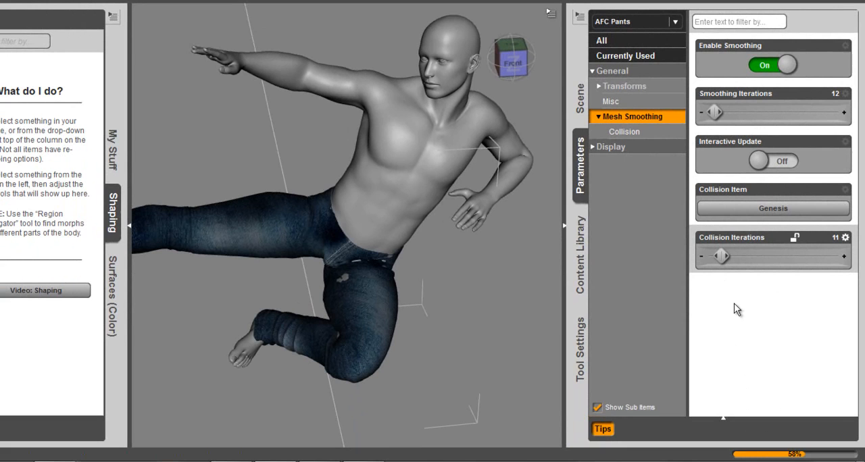
mouse_move(489, 309)
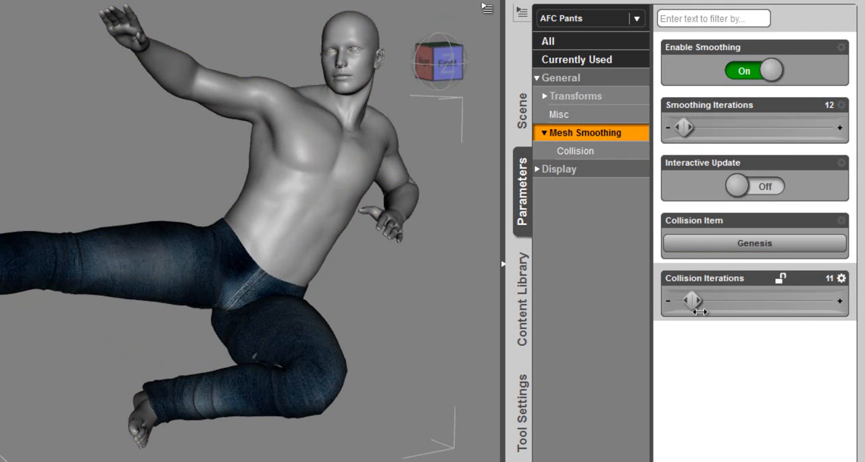
left_click_drag(691, 300, 703, 300)
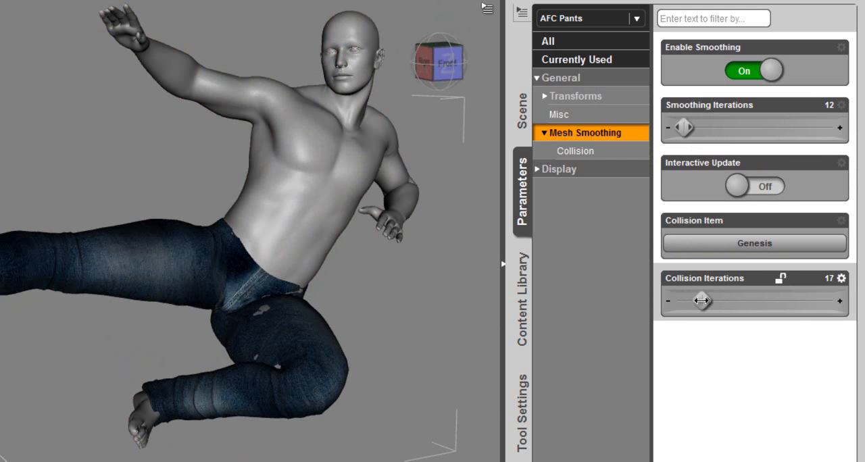
mouse_move(435, 378)
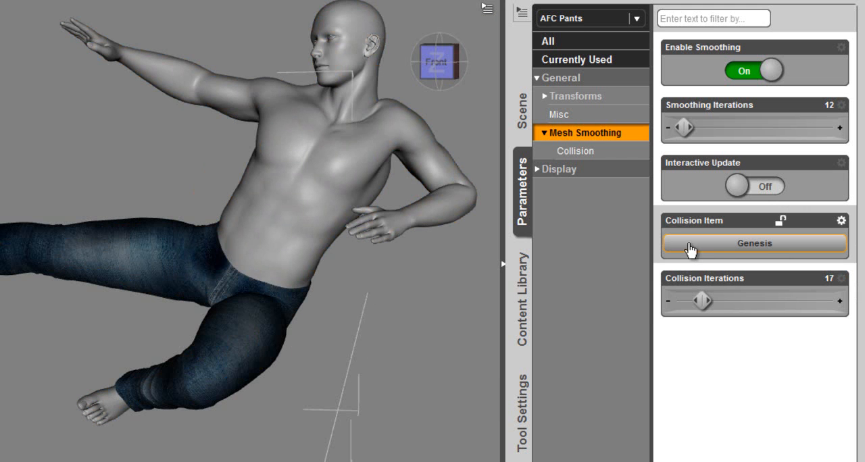
mouse_move(750, 247)
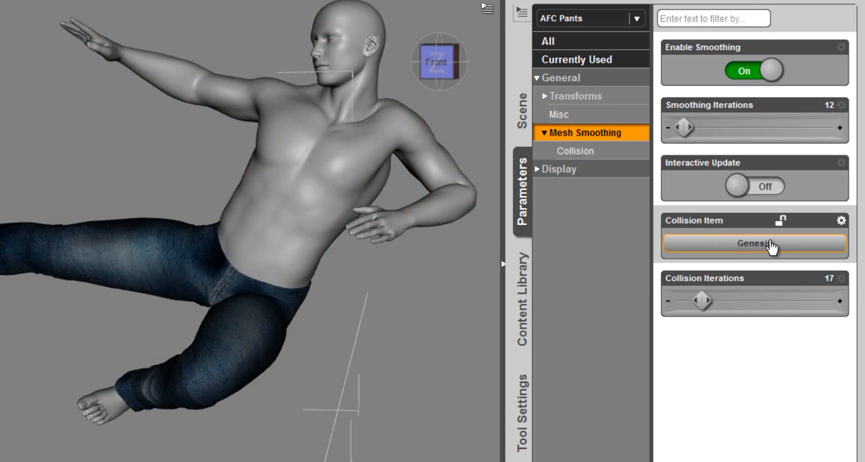
mouse_move(398, 395)
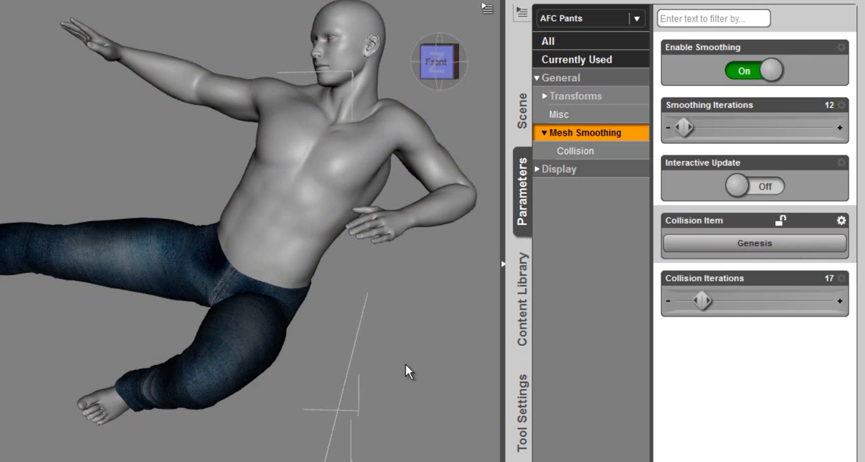
mouse_move(420, 337)
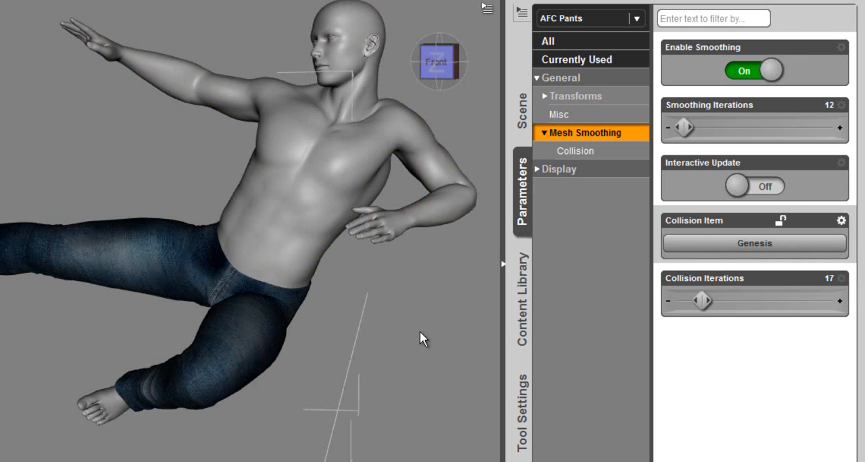
mouse_move(428, 333)
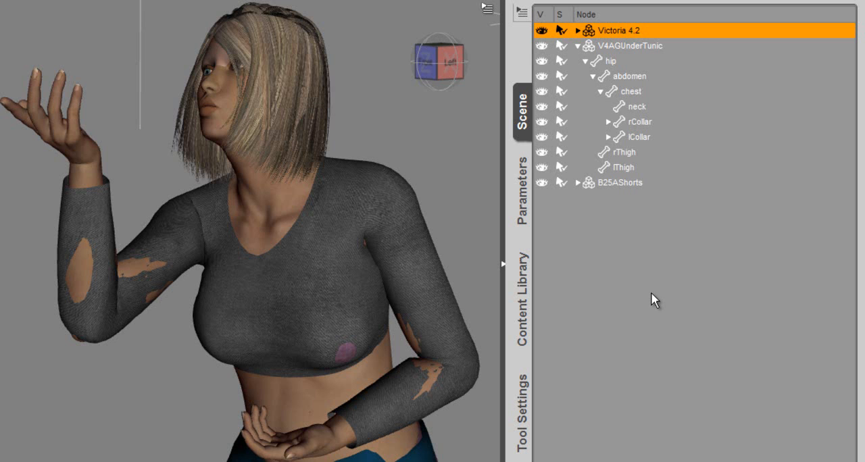
mouse_move(649, 294)
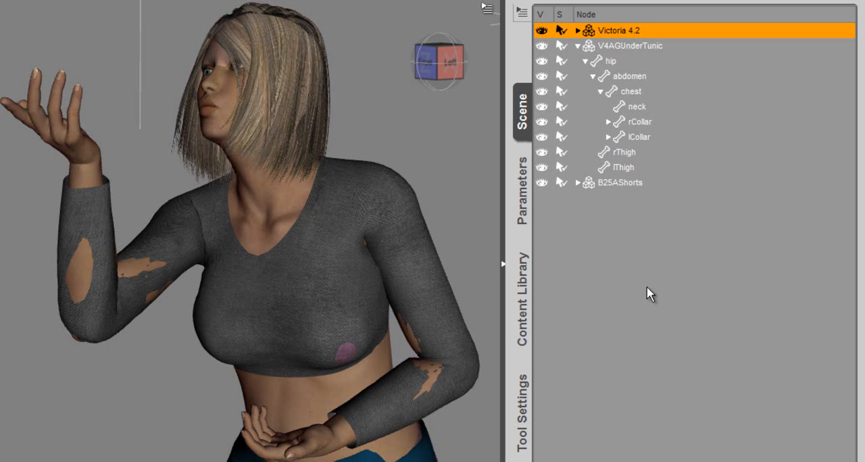
mouse_move(473, 187)
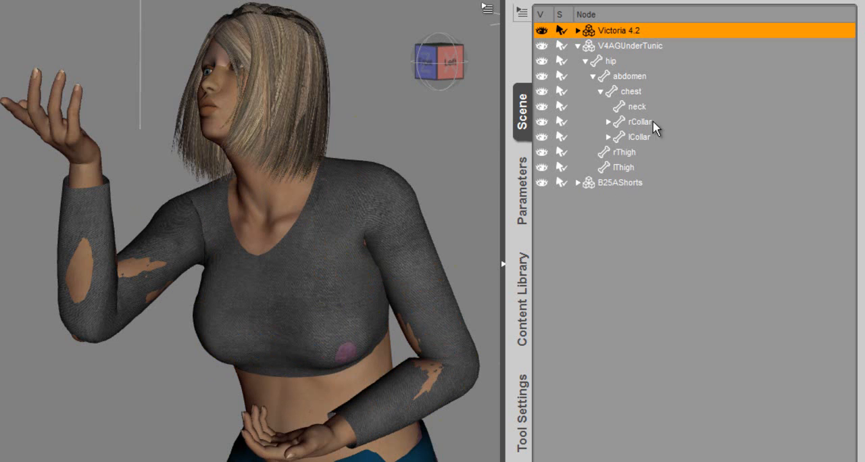
Select the V4AGUnderTunic node in the loaded Victoria 4.2 scene.
left_click(630, 46)
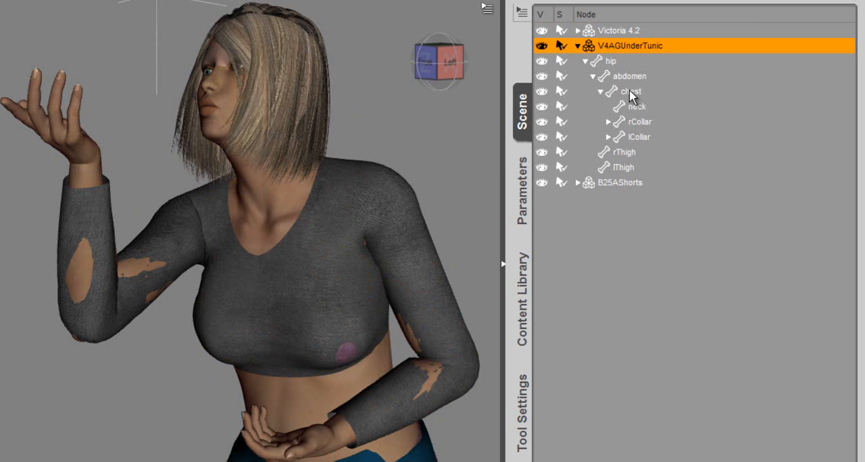
Apply a smoothing modifier to the tunic and show its chest Mesh Smoothing parameters.
left_click(629, 91)
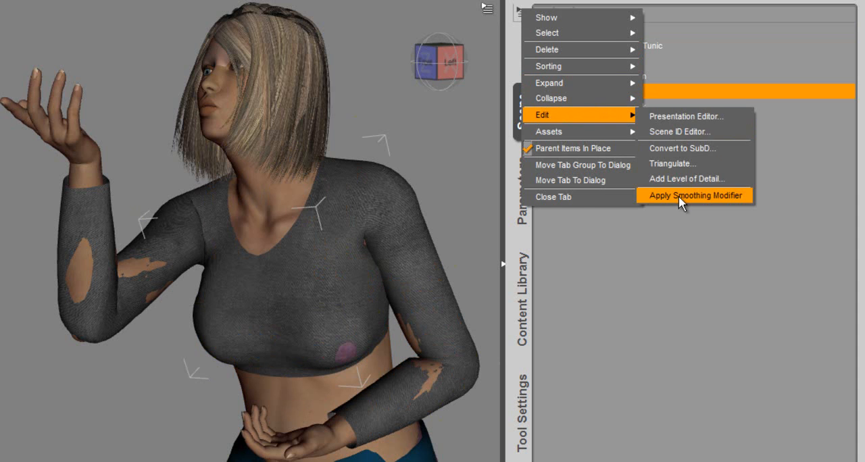
left_click(694, 194)
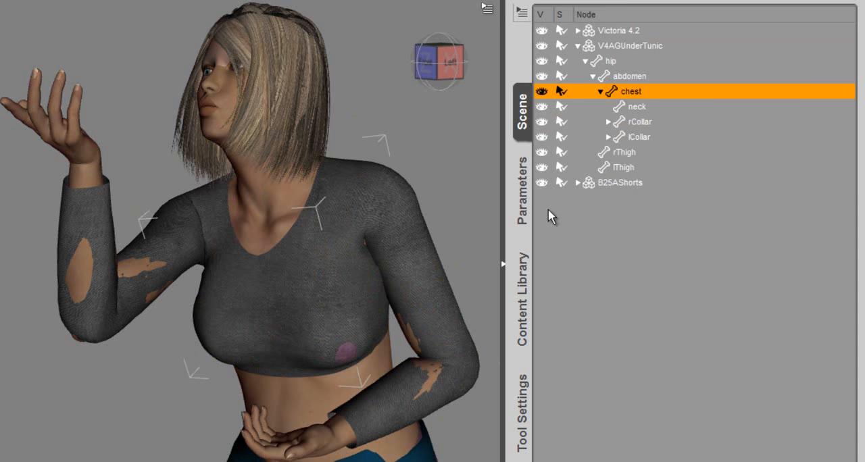
mouse_move(532, 196)
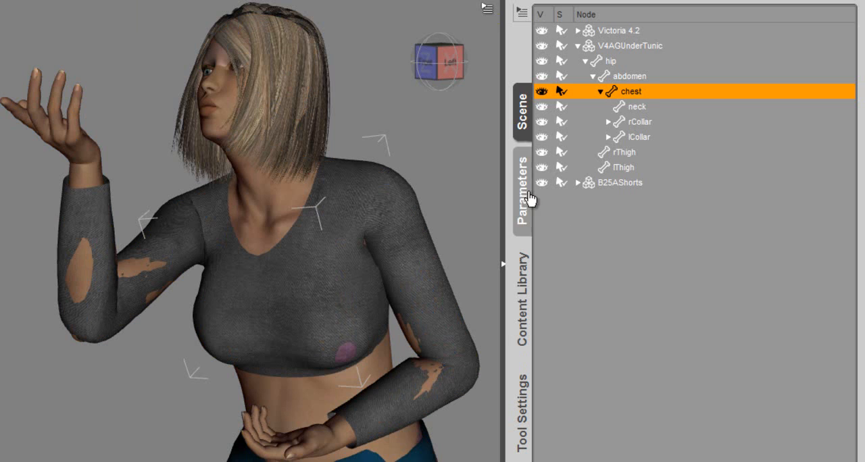
left_click(521, 189)
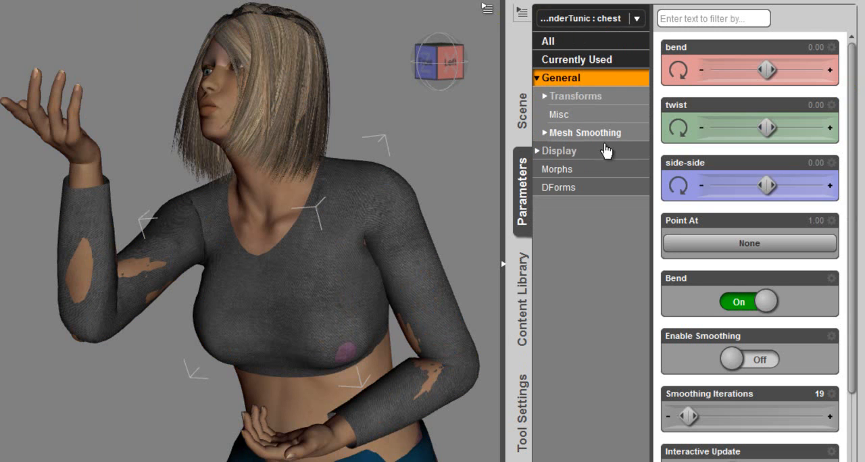
left_click(585, 133)
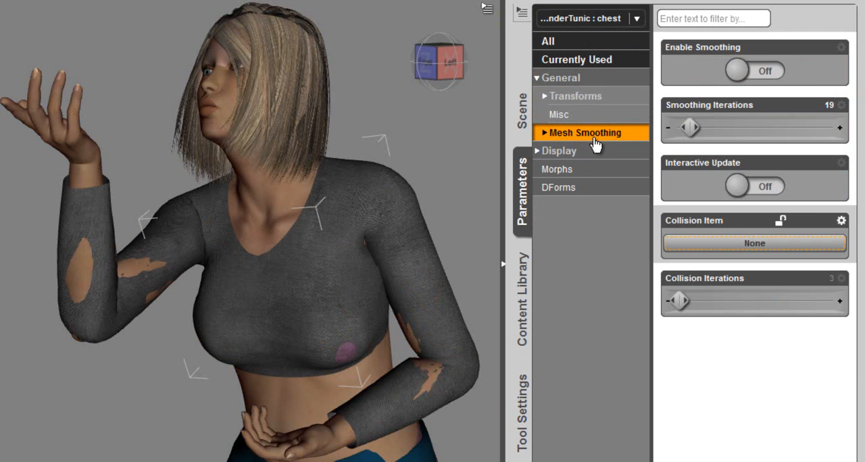
mouse_move(614, 147)
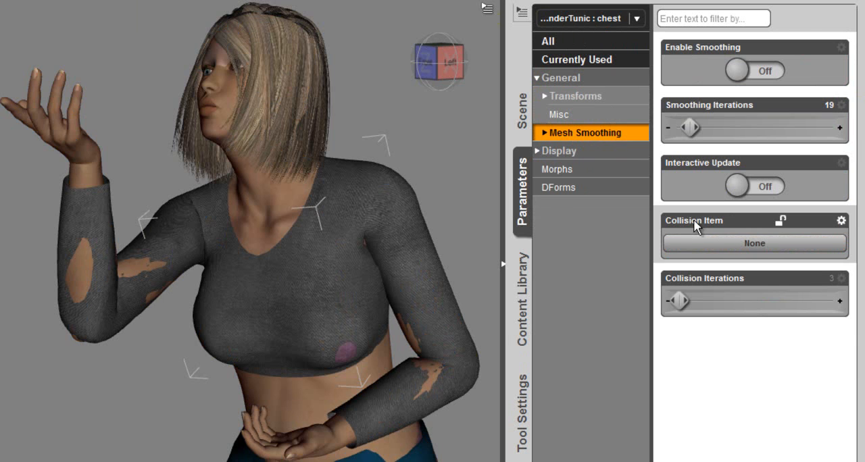
mouse_move(519, 239)
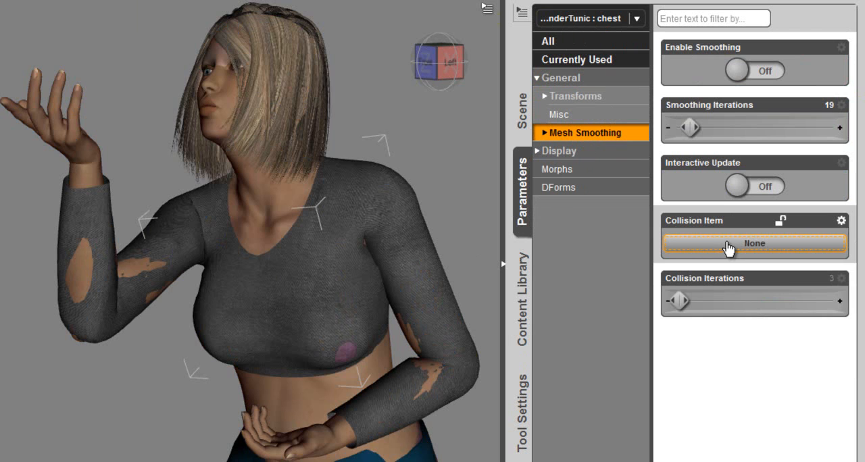
Set Victoria 4.2's chest as the tunic chest's collision item and enable smoothing.
left_click(754, 244)
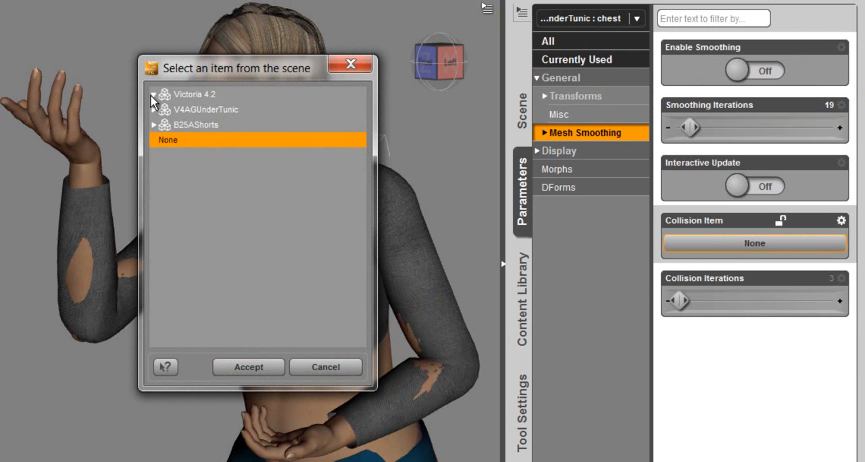
left_click(154, 95)
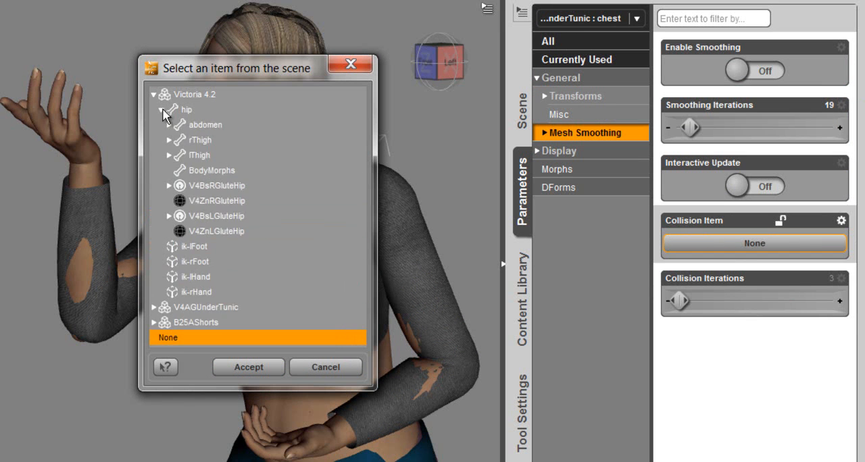
left_click(170, 124)
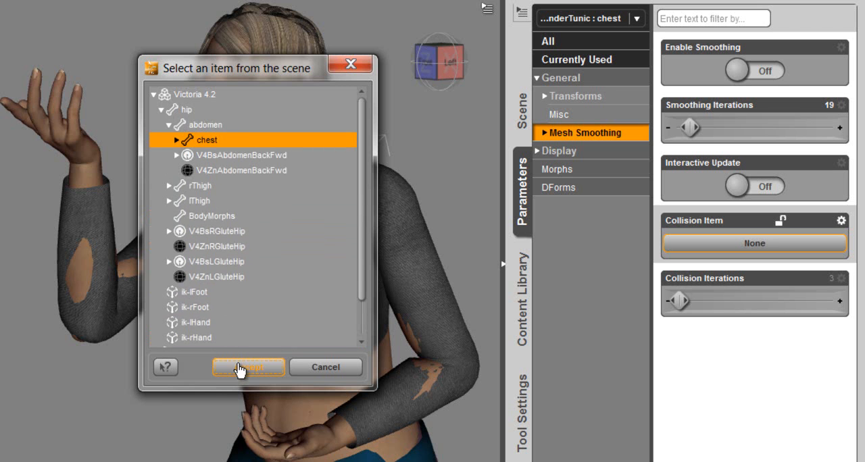
left_click(248, 367)
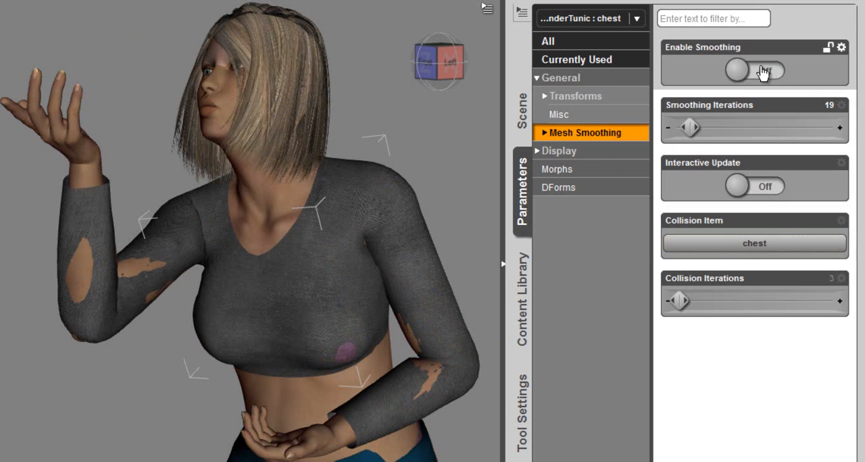
left_click(754, 70)
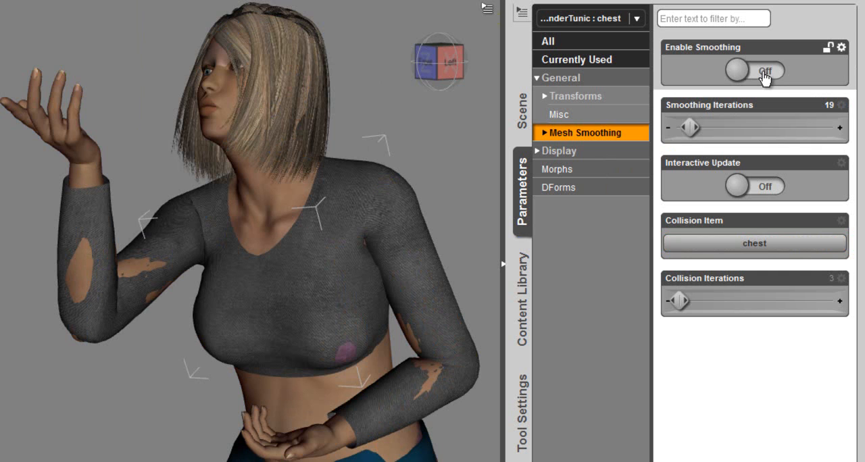
left_click(765, 72)
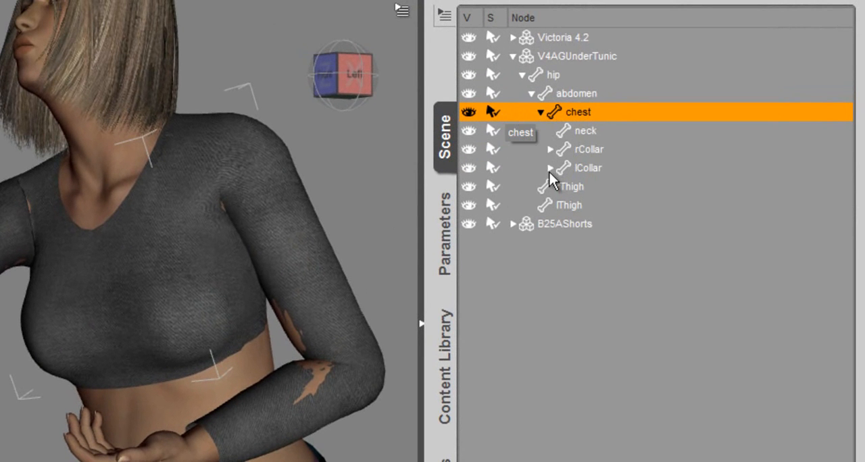
Select the tunic's lShldr bone and show its Mesh Smoothing properties.
left_click(551, 167)
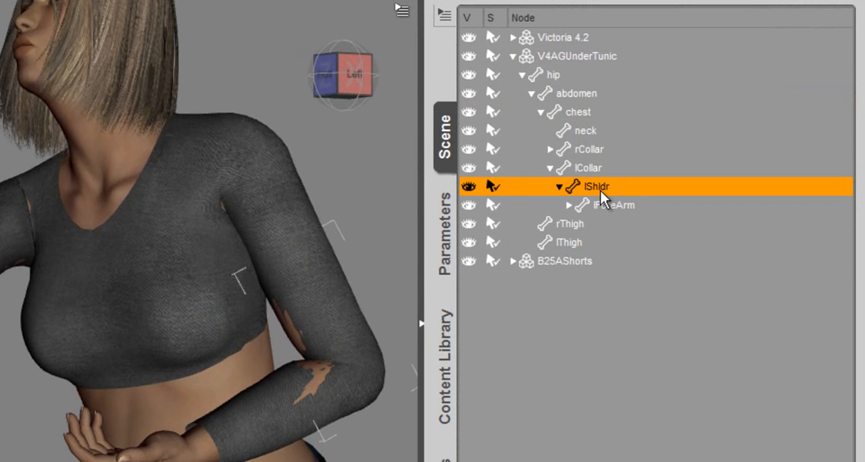
mouse_move(611, 195)
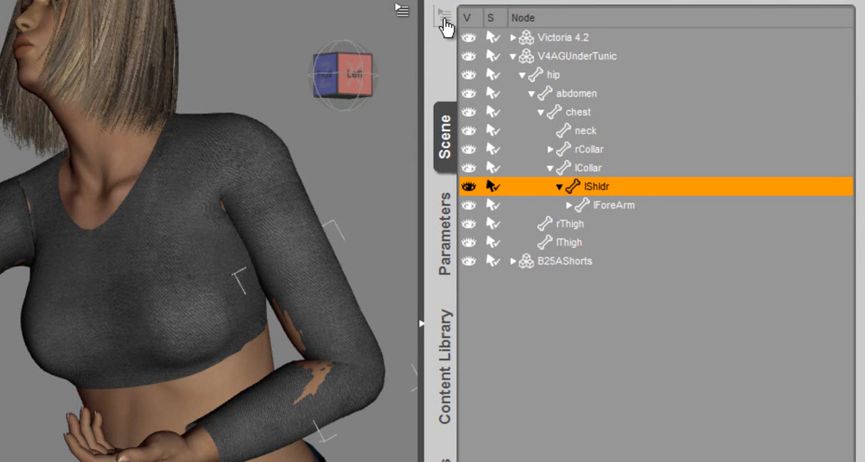
left_click(440, 12)
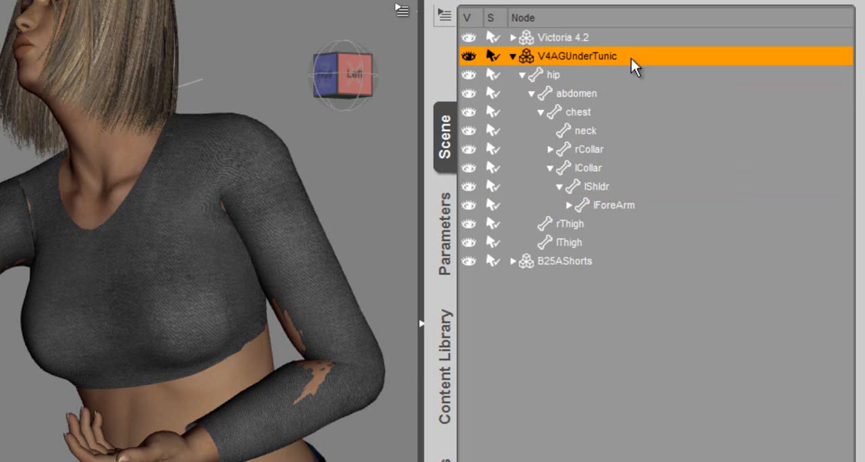
mouse_move(571, 41)
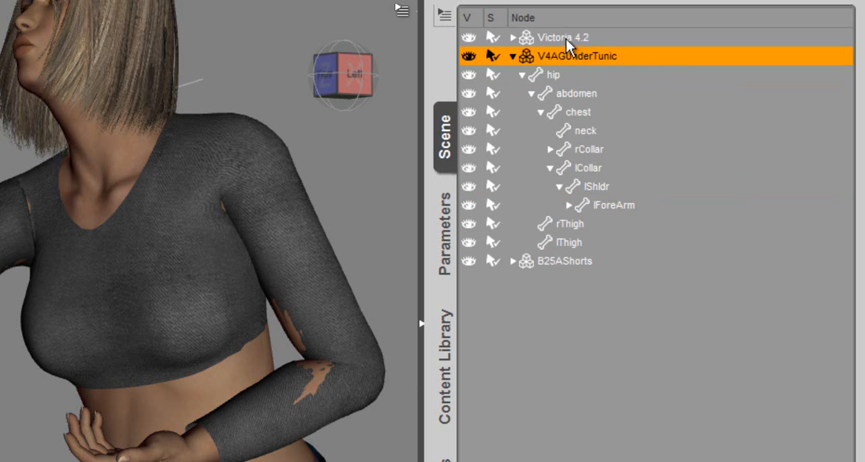
left_click(596, 186)
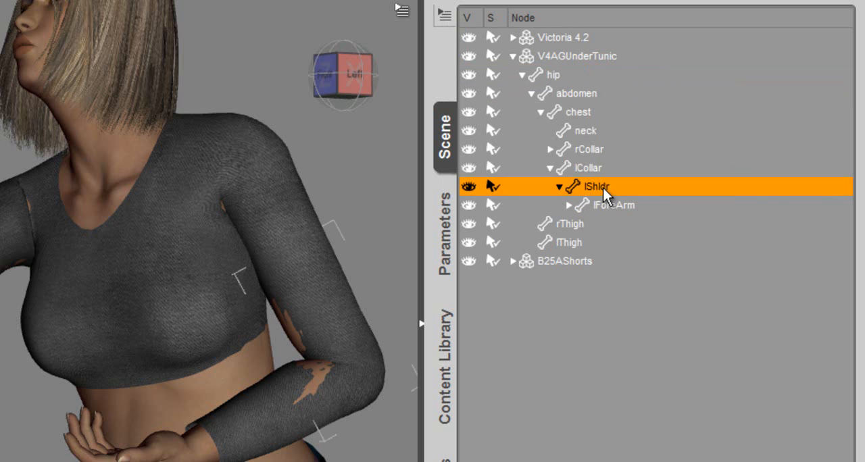
mouse_move(449, 11)
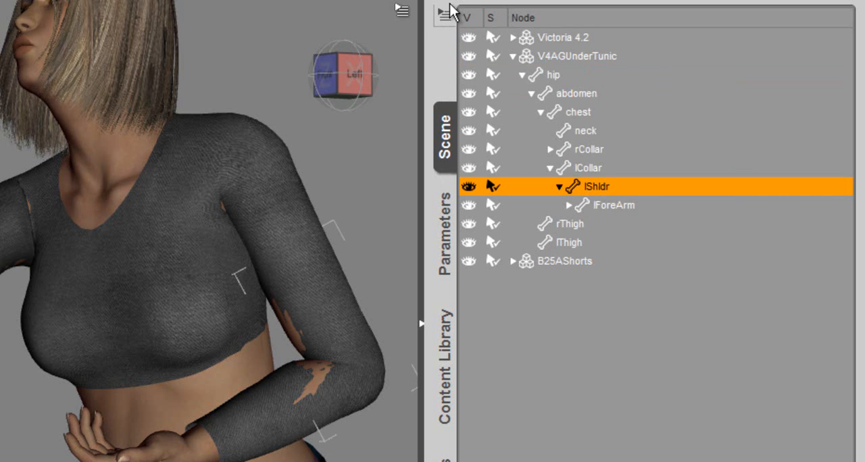
left_click(444, 15)
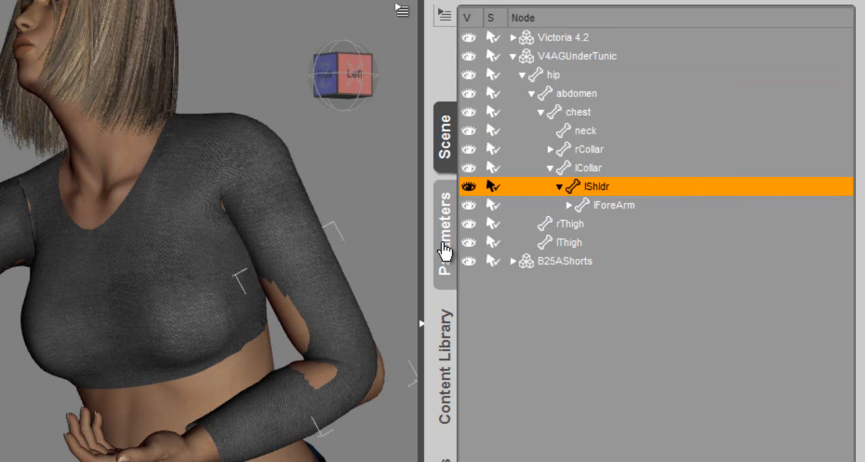
left_click(444, 232)
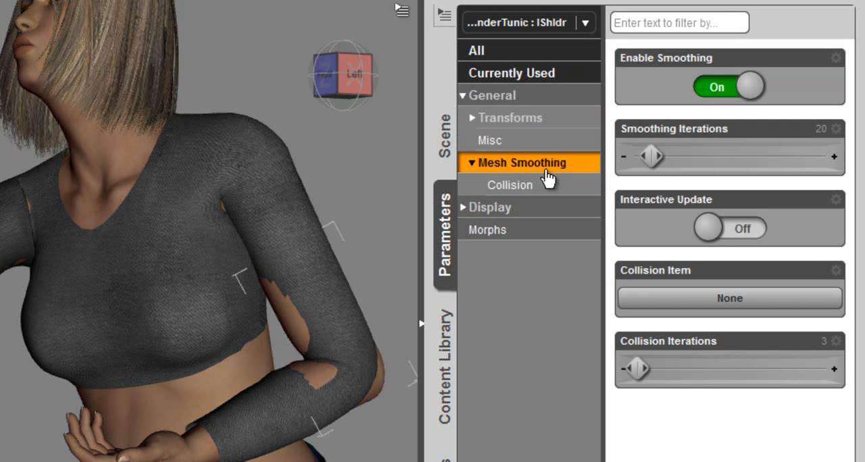
Set Victoria's left shoulder as the collision item for the tunic's left shoulder.
left_click(730, 297)
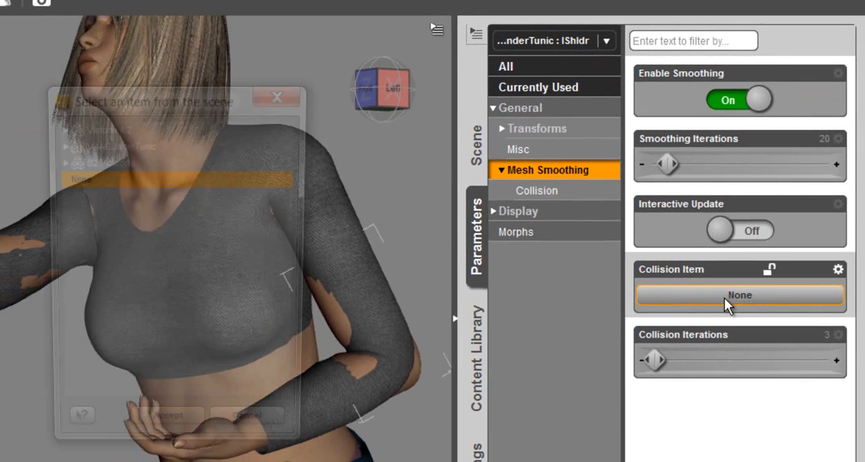
left_click(62, 127)
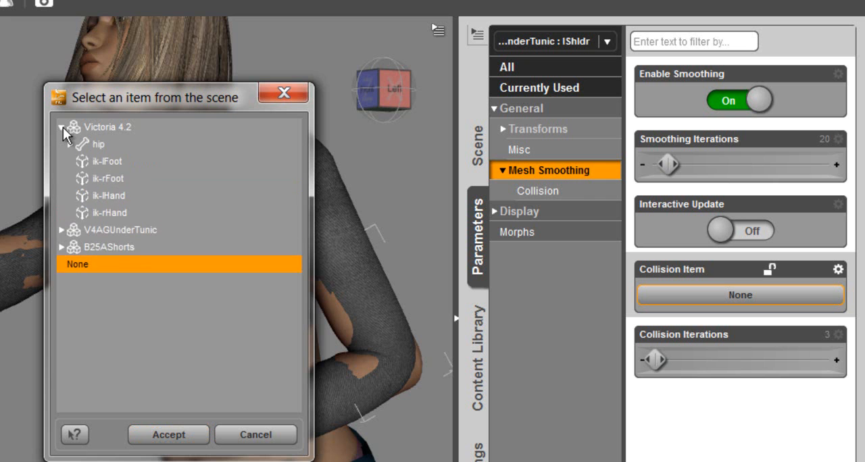
left_click(74, 144)
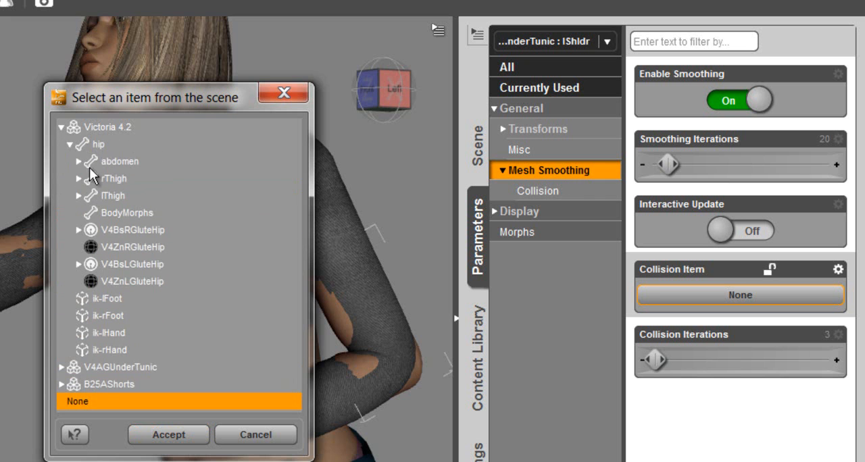
left_click(78, 160)
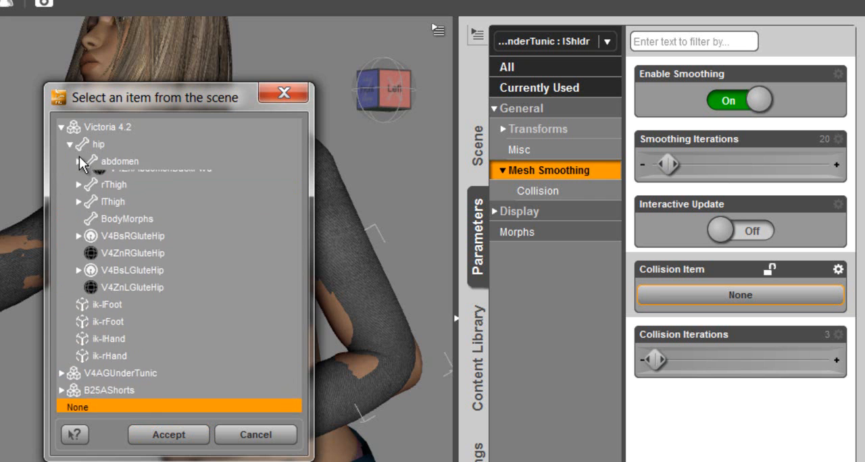
left_click(75, 160)
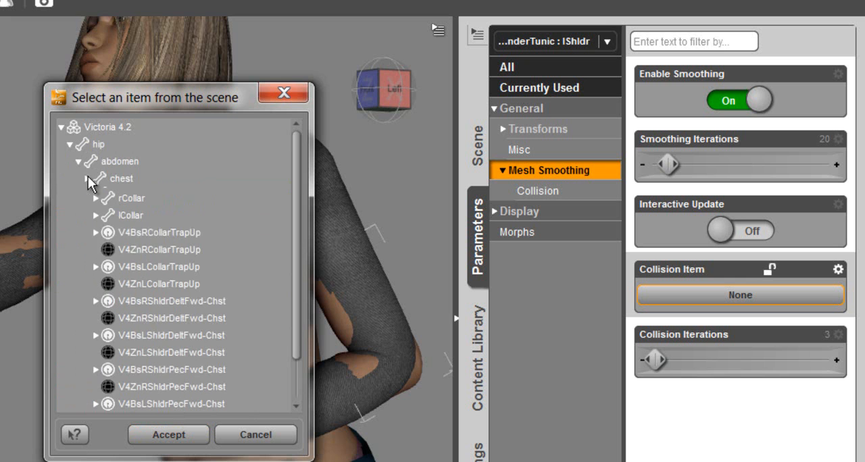
left_click(87, 179)
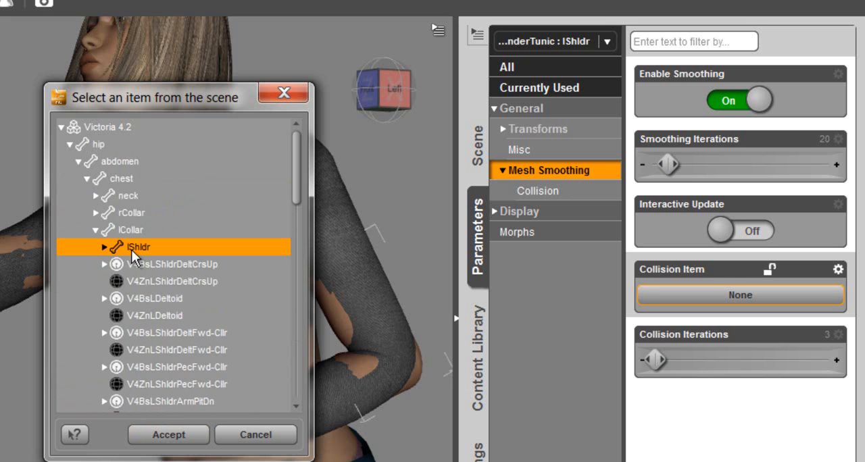
left_click(168, 435)
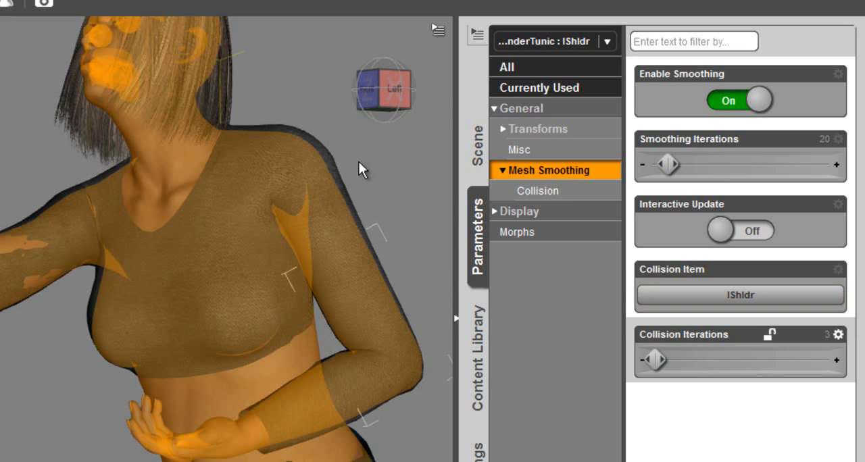
Select the tunic's lCollar bone and show its Mesh Smoothing properties.
left_click(479, 141)
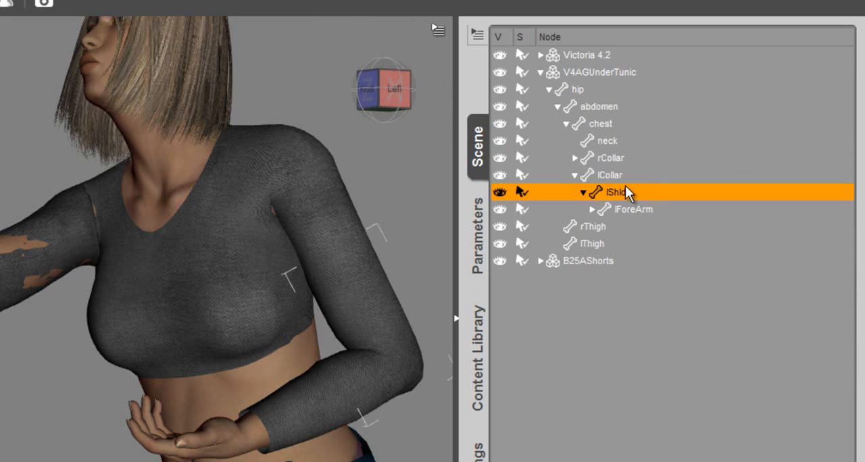
left_click(611, 175)
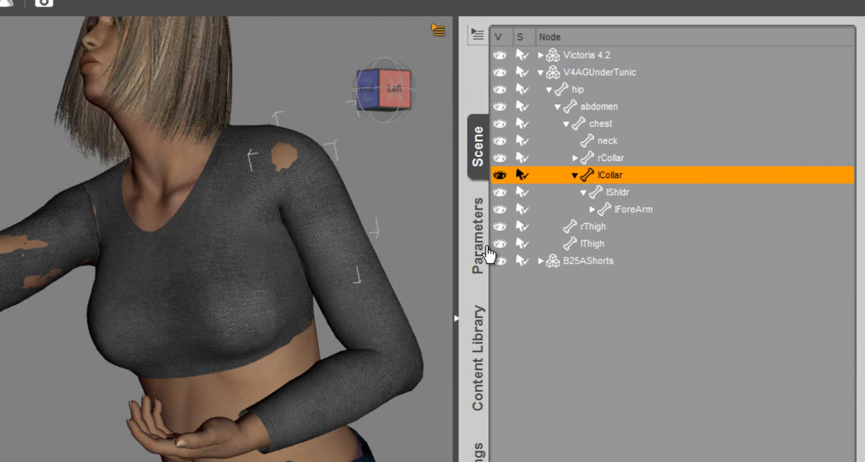
left_click(475, 235)
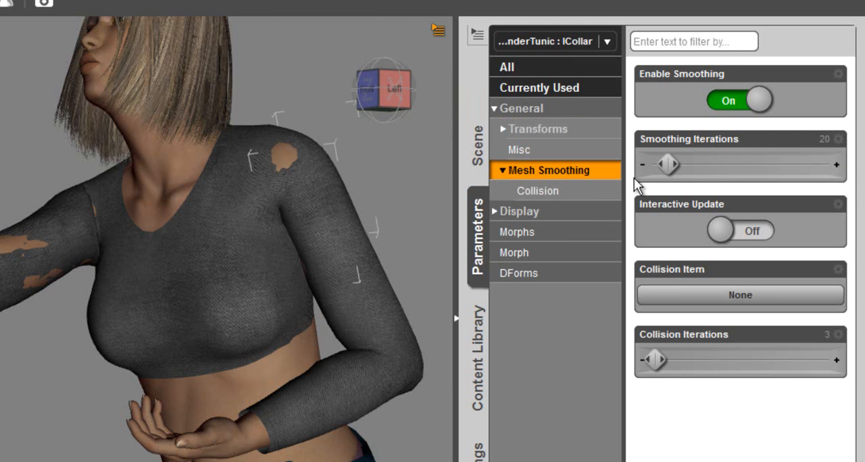
Set Victoria's lCollar as the collision item for the tunic's left collar.
left_click(741, 294)
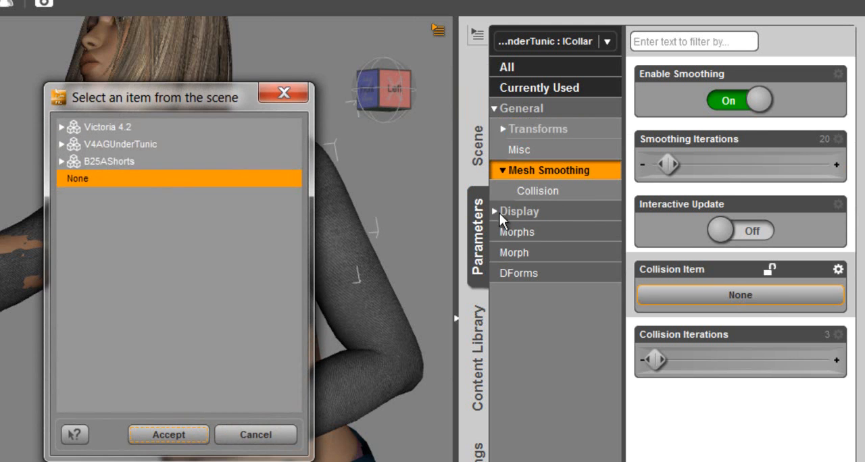
left_click(61, 127)
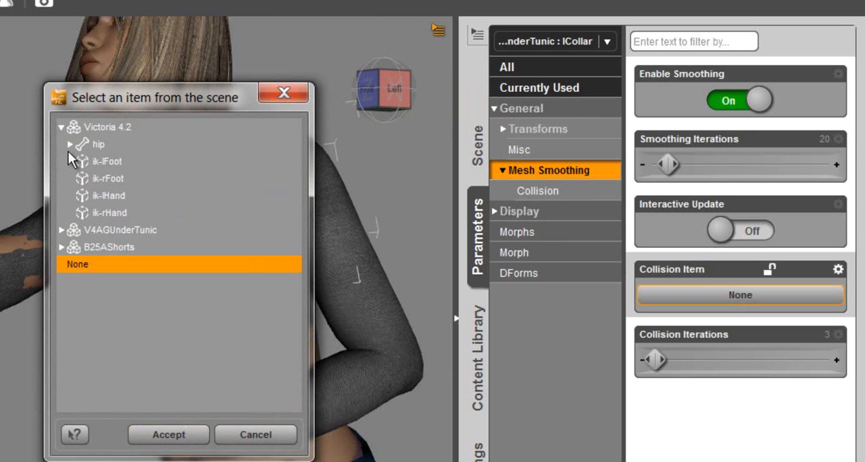
left_click(72, 144)
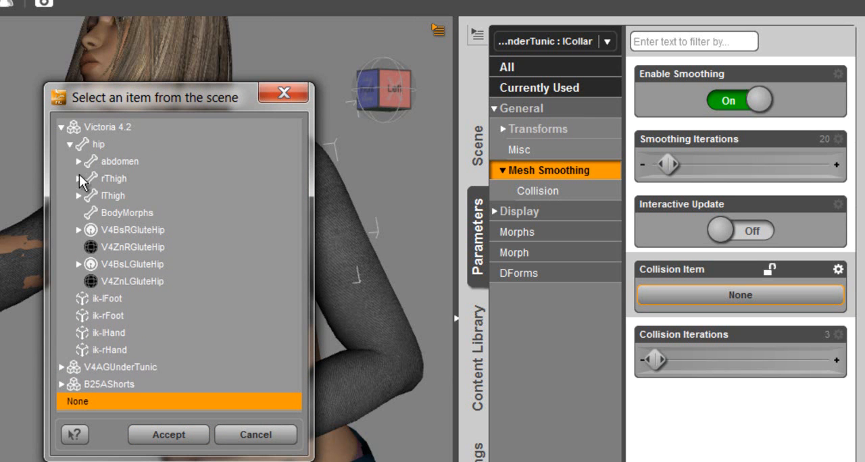
left_click(78, 162)
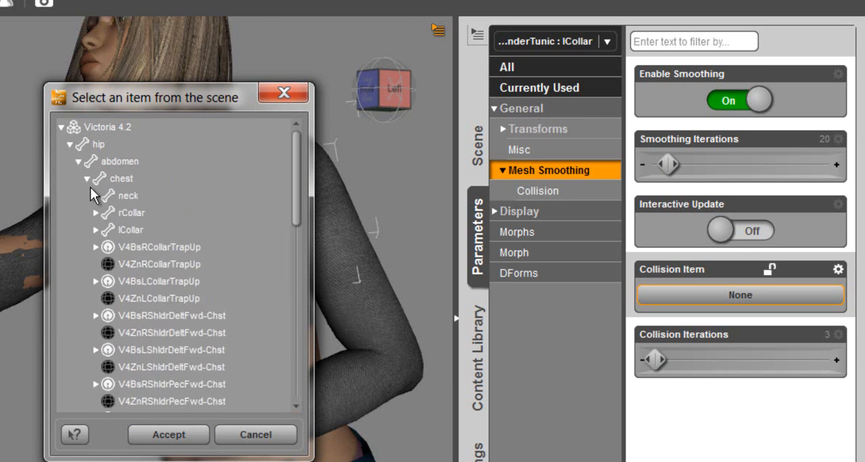
left_click(130, 230)
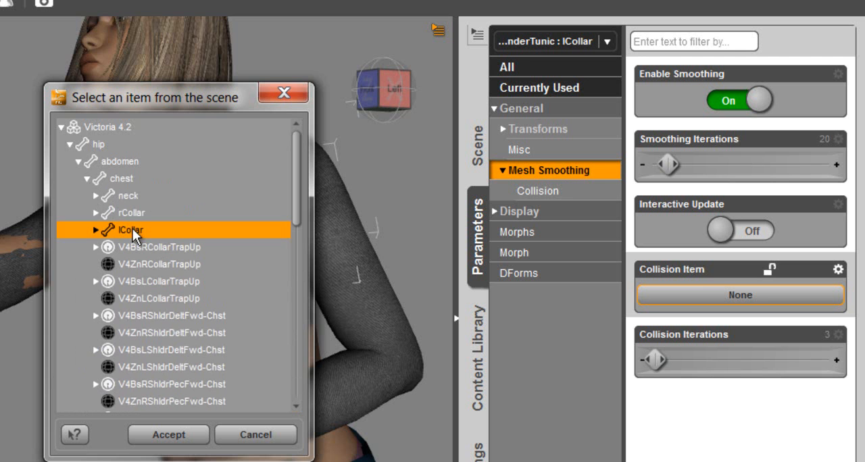
left_click(168, 435)
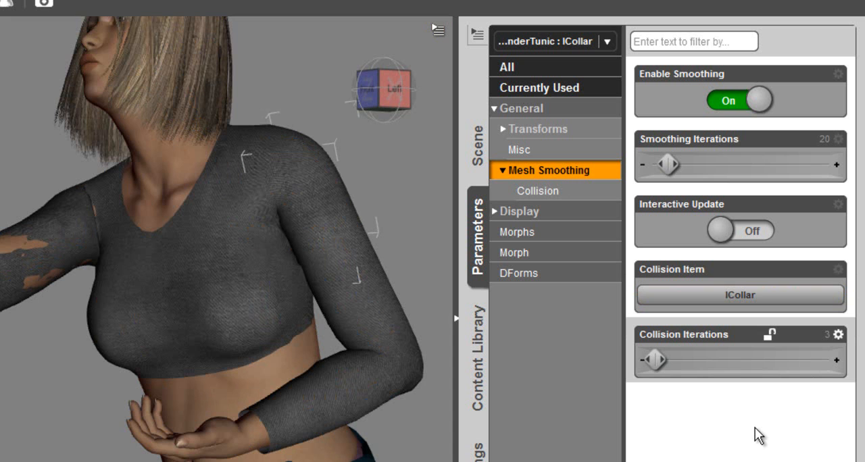
mouse_move(702, 396)
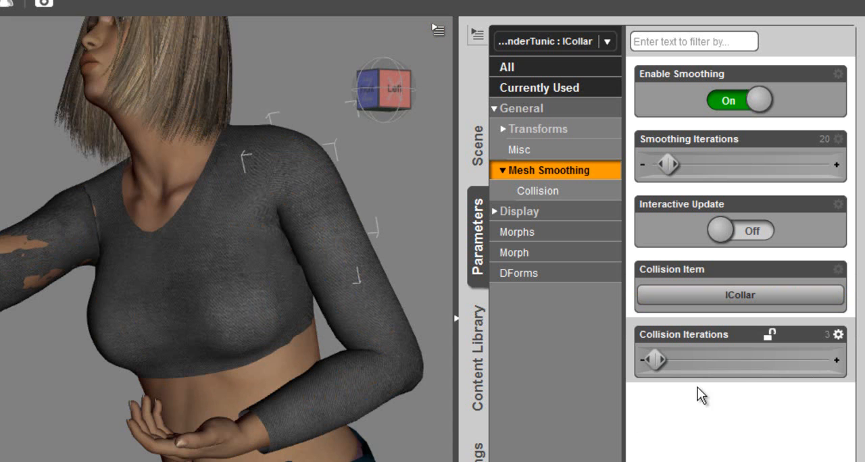
mouse_move(740, 192)
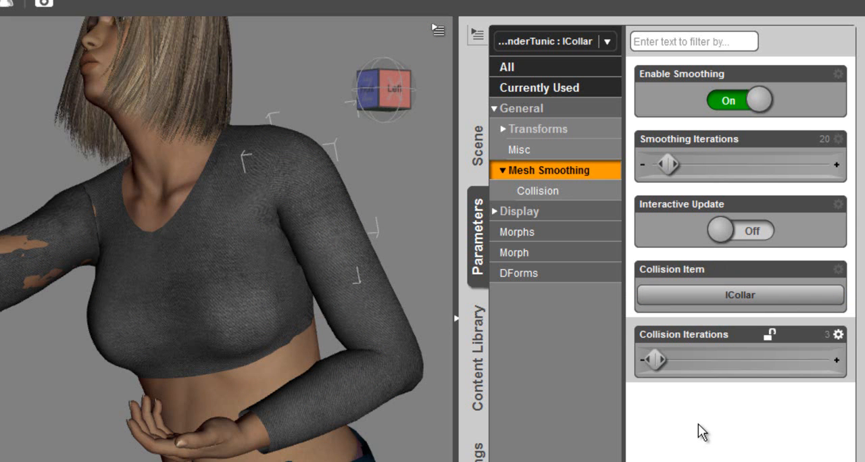
mouse_move(711, 391)
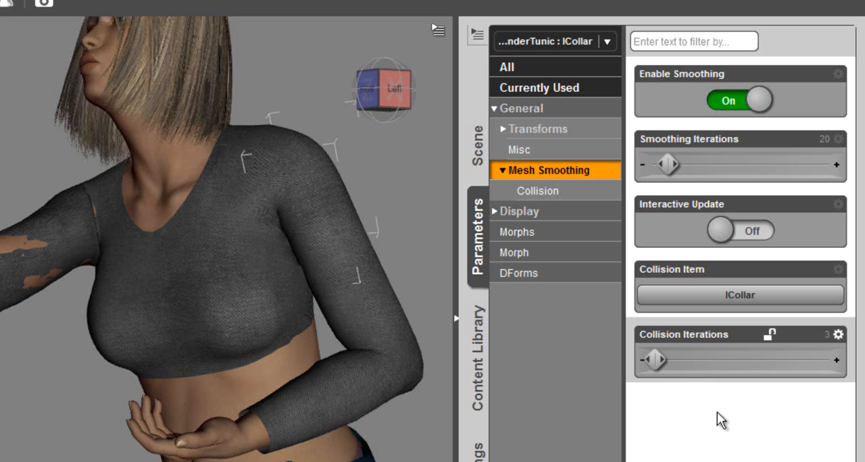
mouse_move(773, 421)
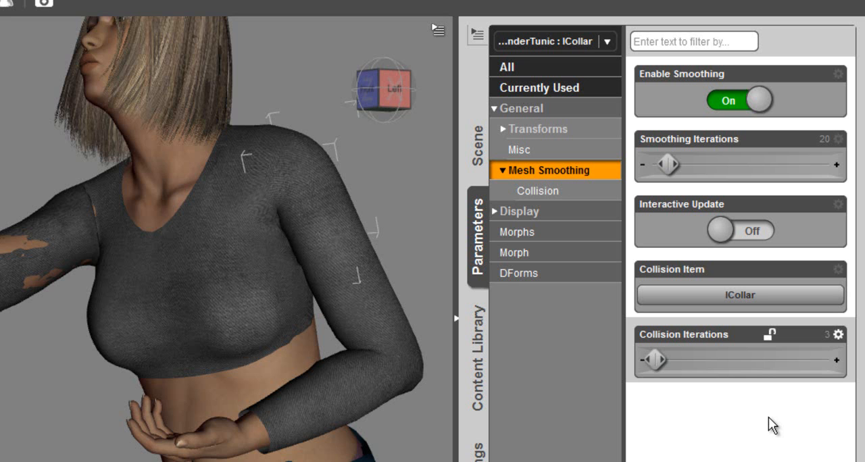
mouse_move(752, 458)
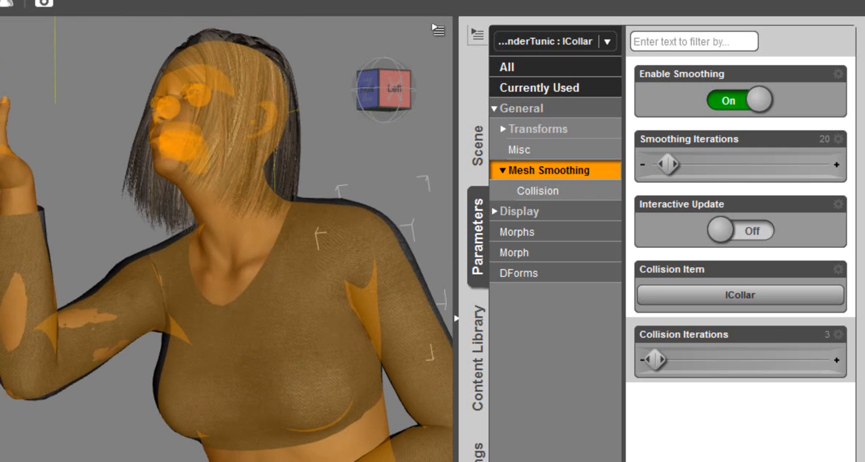
Expand Victoria 4.2 > hip > abdomen > chest and select her rCollar bone.
left_click(477, 135)
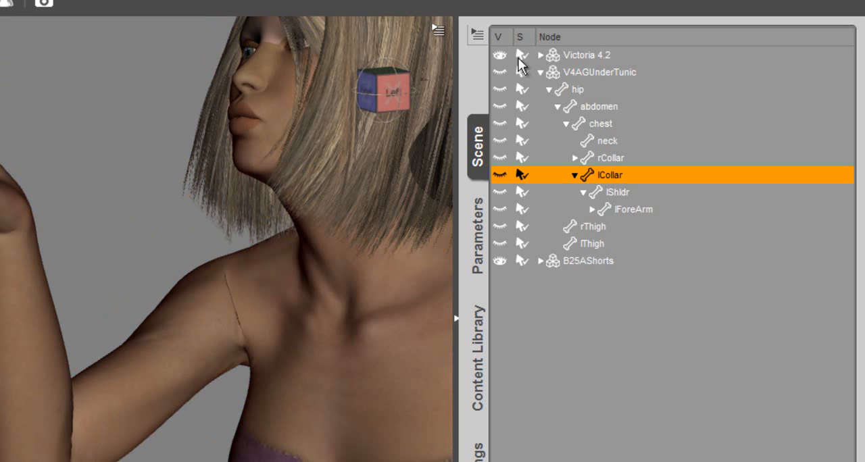
mouse_move(541, 61)
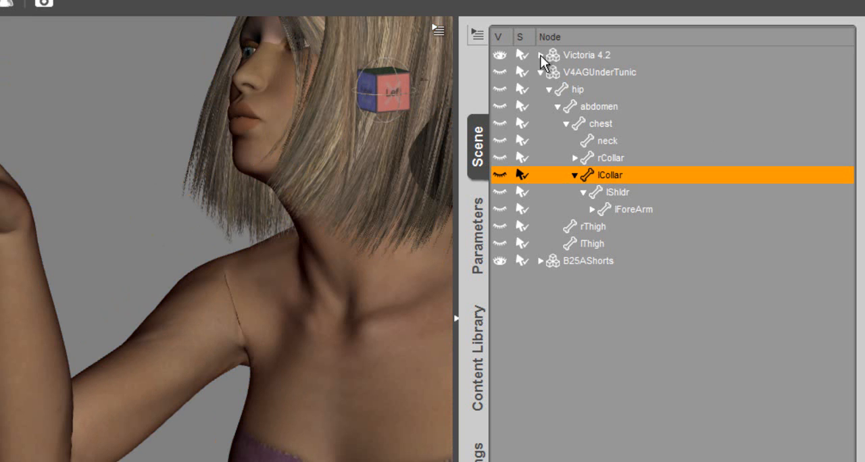
left_click(565, 54)
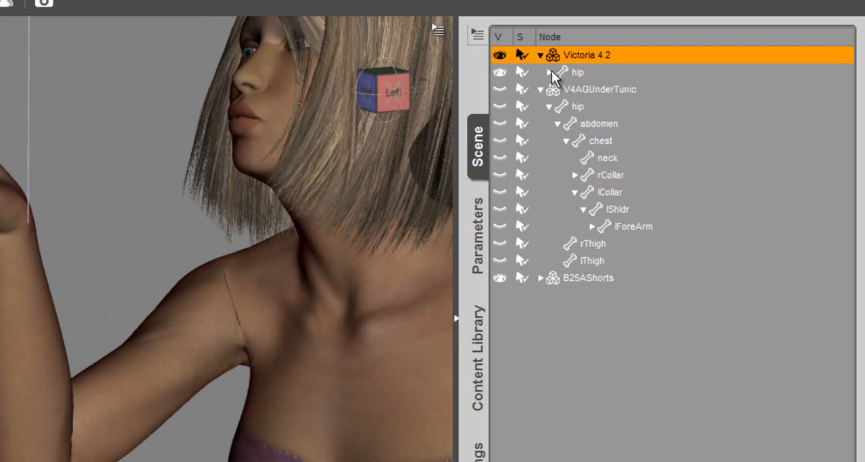
left_click(550, 73)
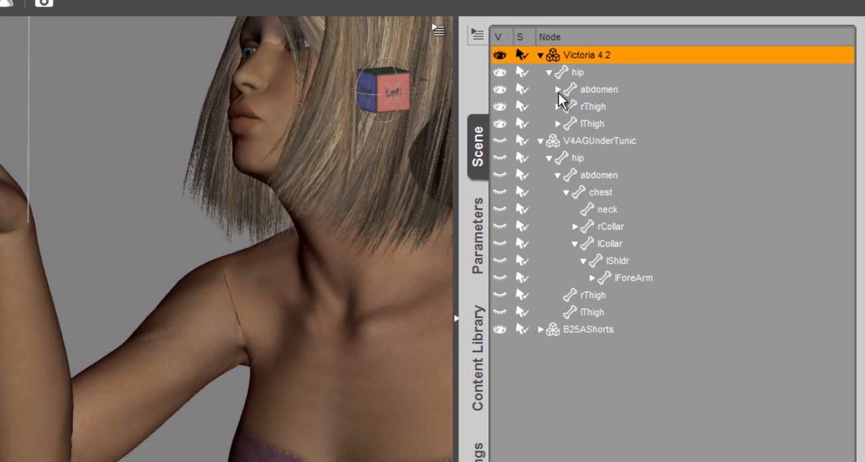
left_click(560, 89)
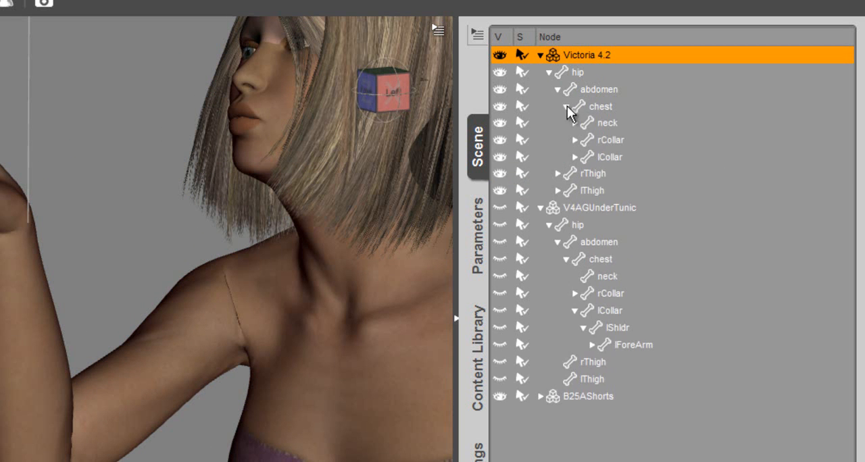
left_click(567, 106)
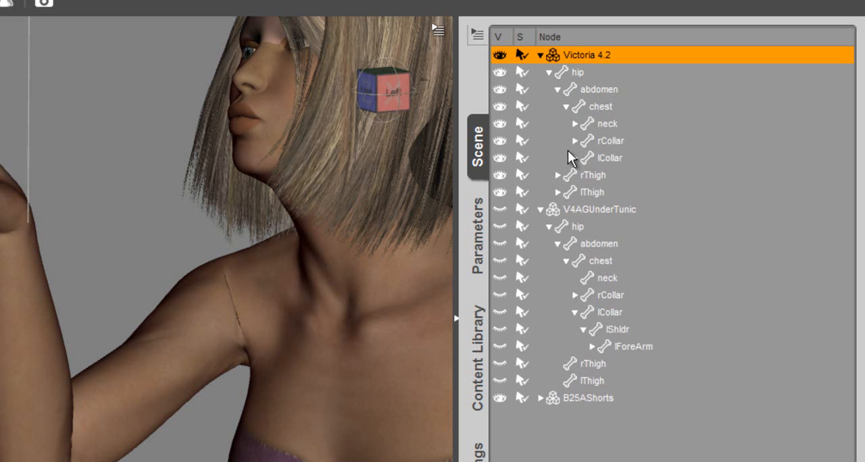
left_click(605, 141)
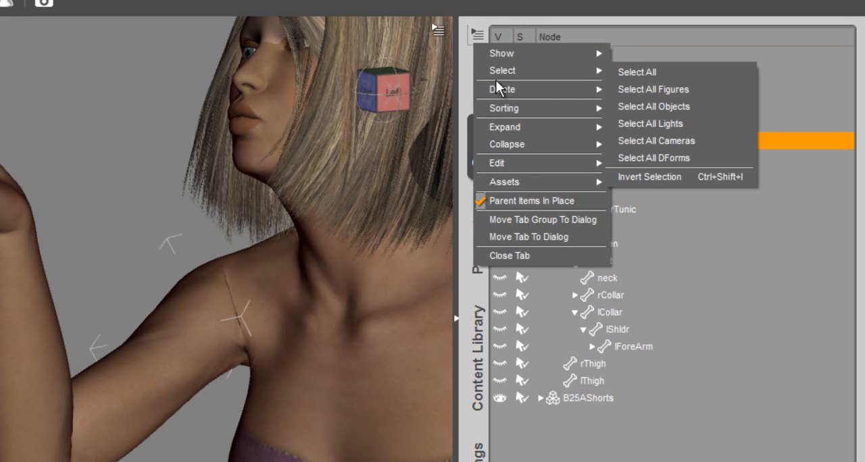
mouse_move(507, 163)
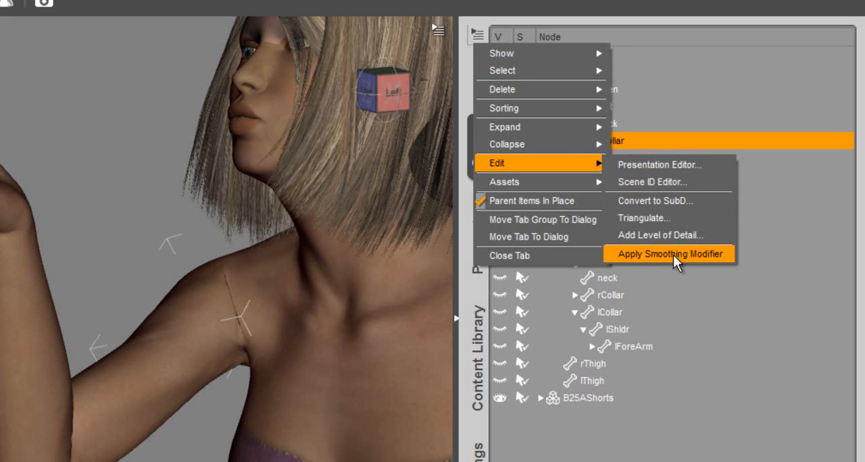
Apply a smoothing modifier to Victoria and toggle smoothing to compare the shoulder.
left_click(670, 254)
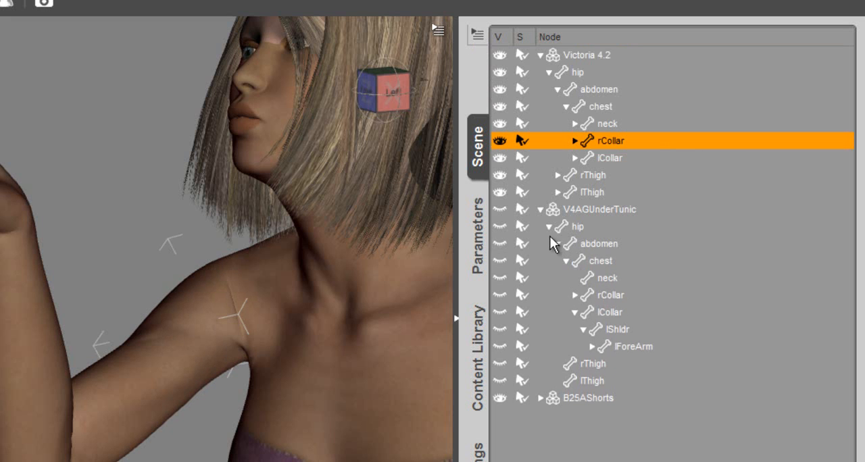
left_click(478, 230)
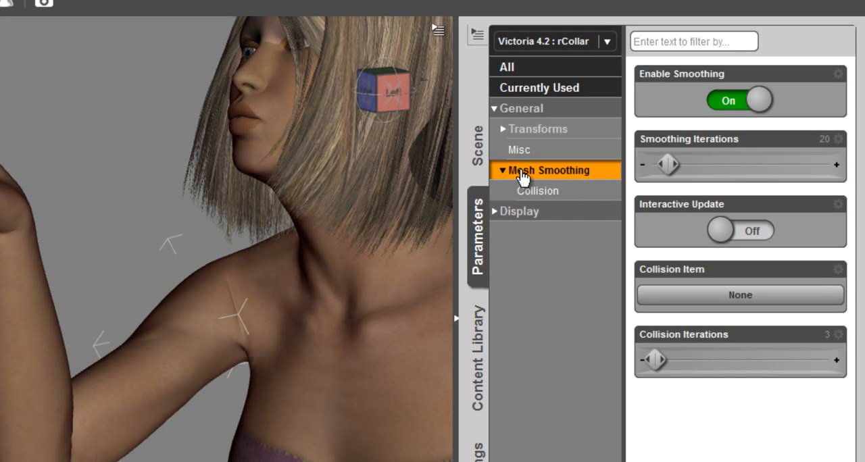
left_click(740, 100)
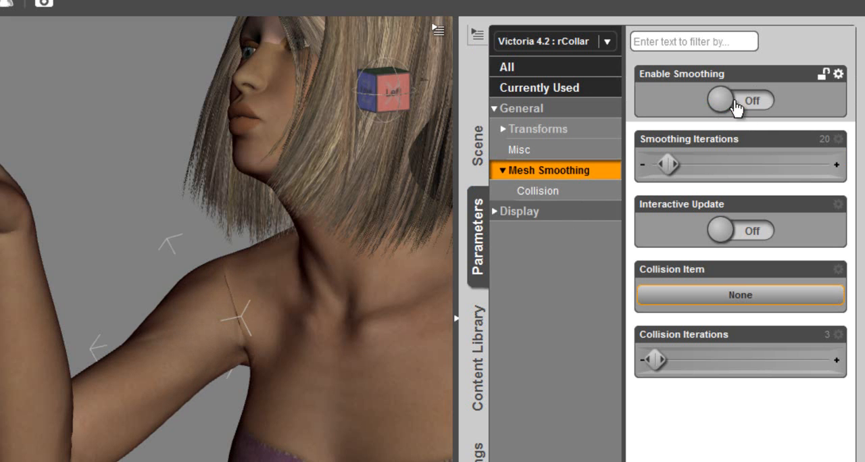
left_click(724, 100)
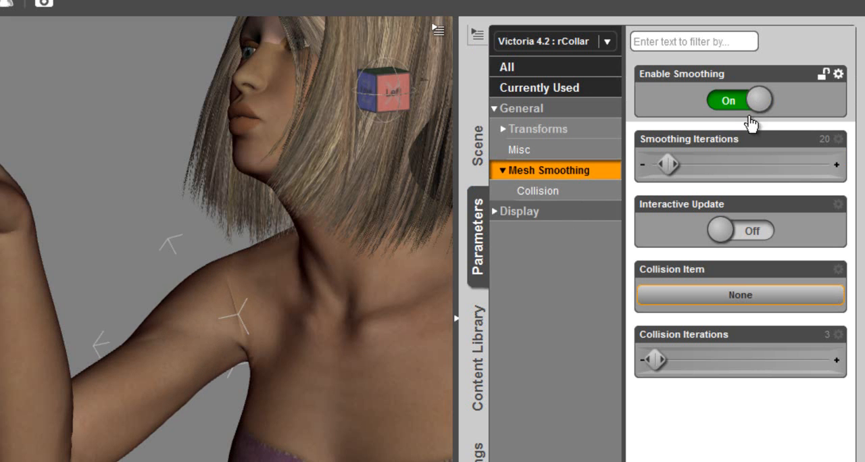
mouse_move(764, 108)
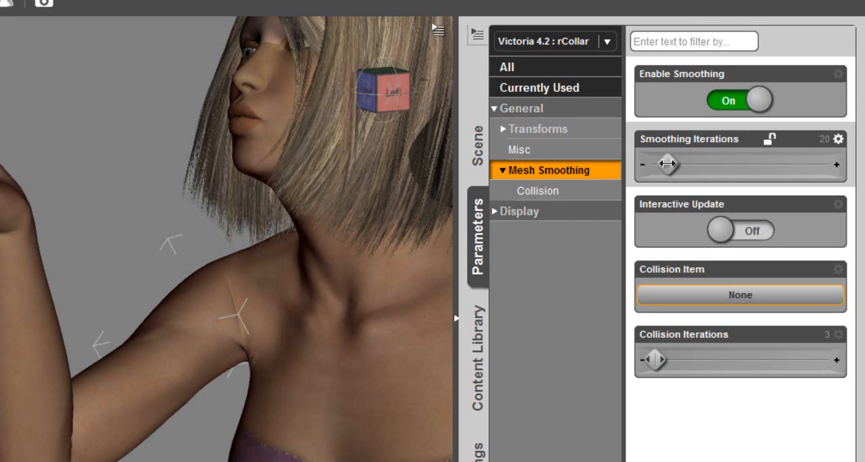
Raise Victoria's smoothing iterations through 25 and 33 up to 50.
left_click_drag(665, 165, 678, 165)
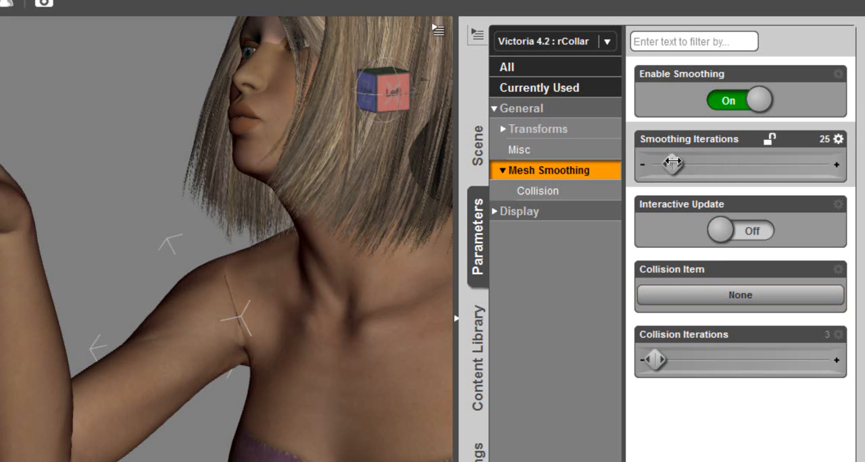
left_click_drag(657, 165, 673, 165)
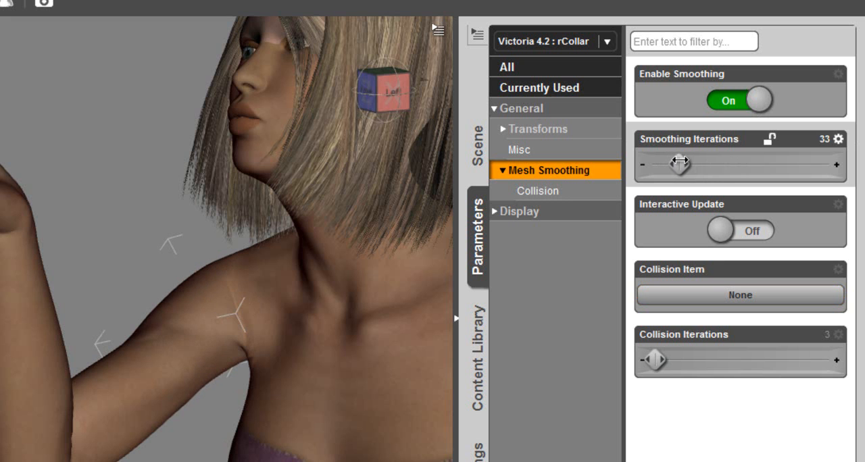
left_click_drag(683, 164, 696, 164)
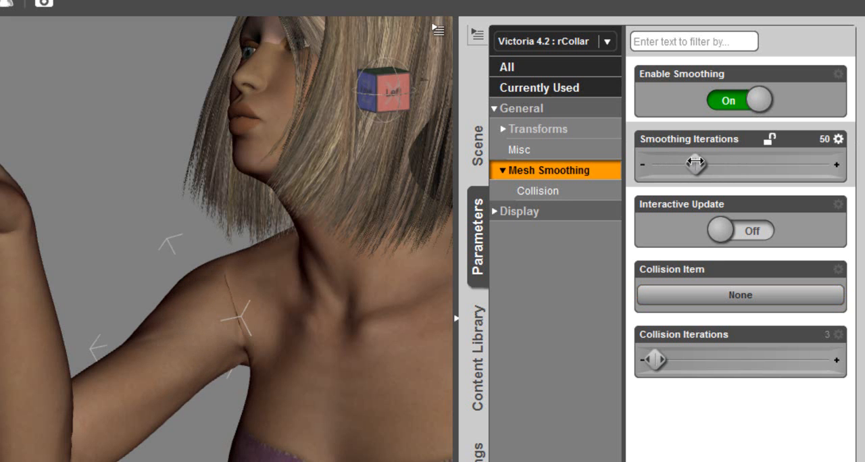